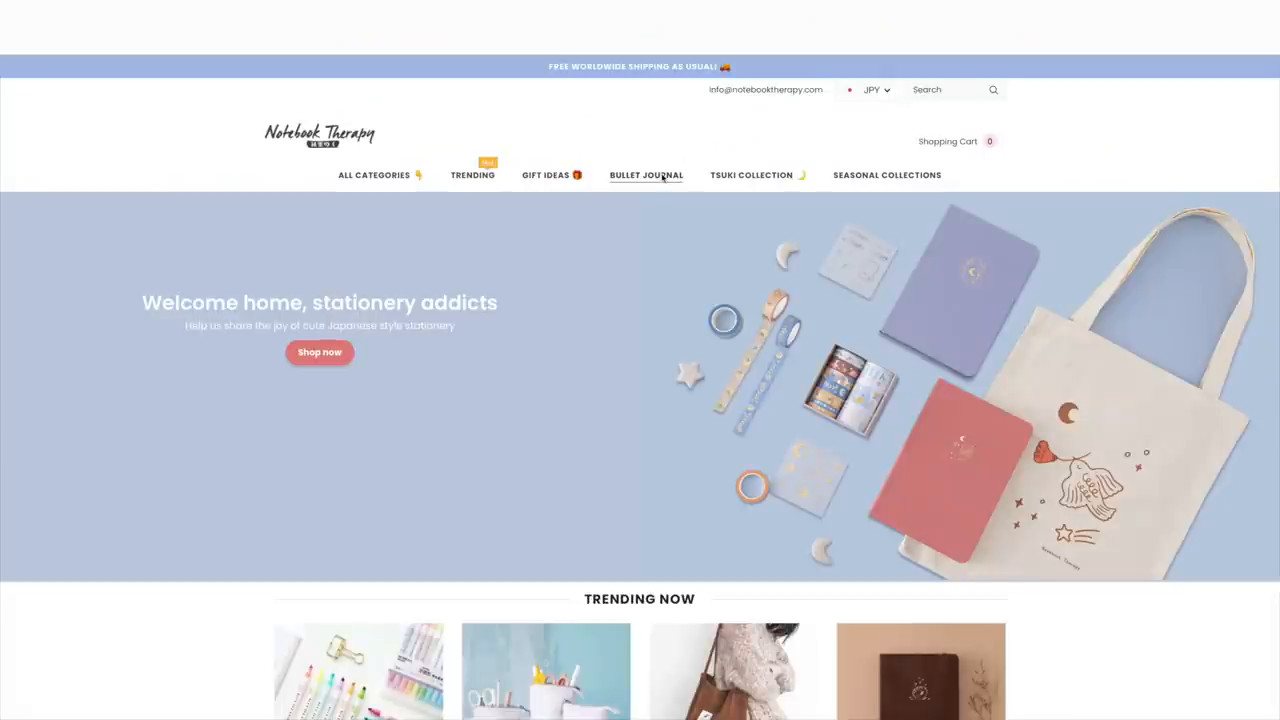
Browse the Bullet Journal category listing down to the Tsuki 'Winter Journey' journal.
{"action": "left_click", "coordinate": [646, 176]}
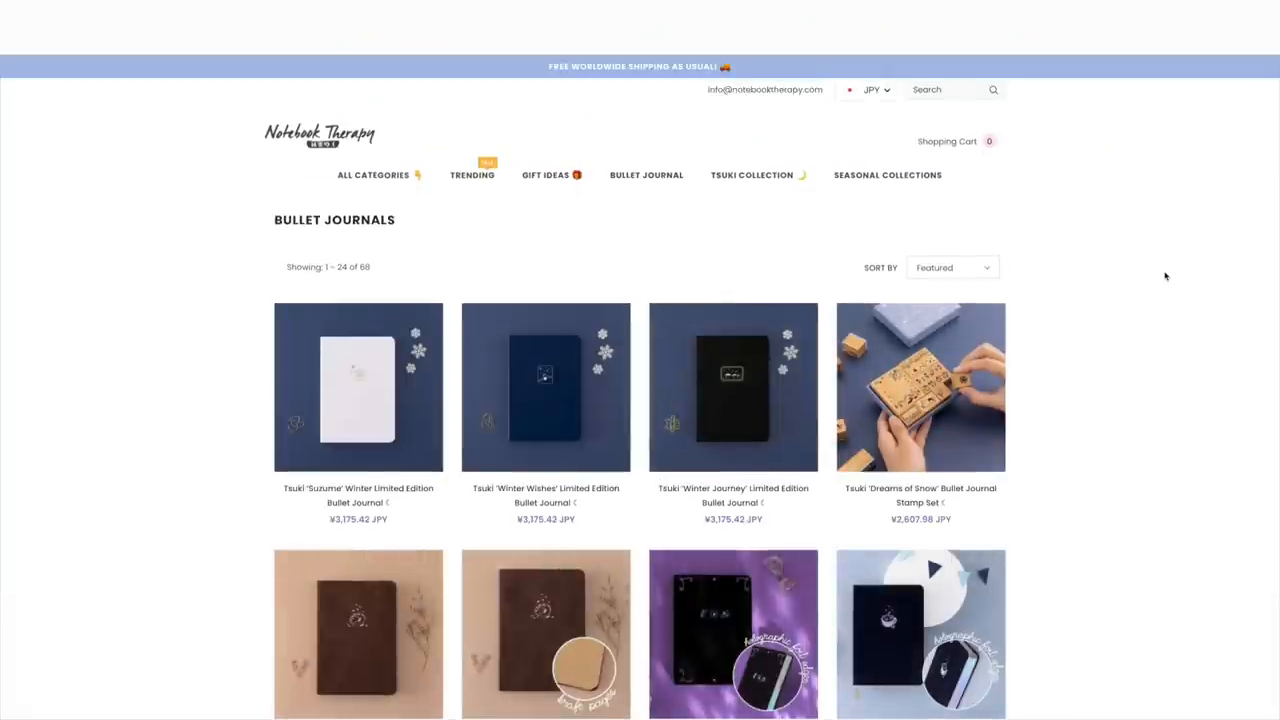
{"action": "scroll", "scroll_direction": "down", "scroll_amount": 3}
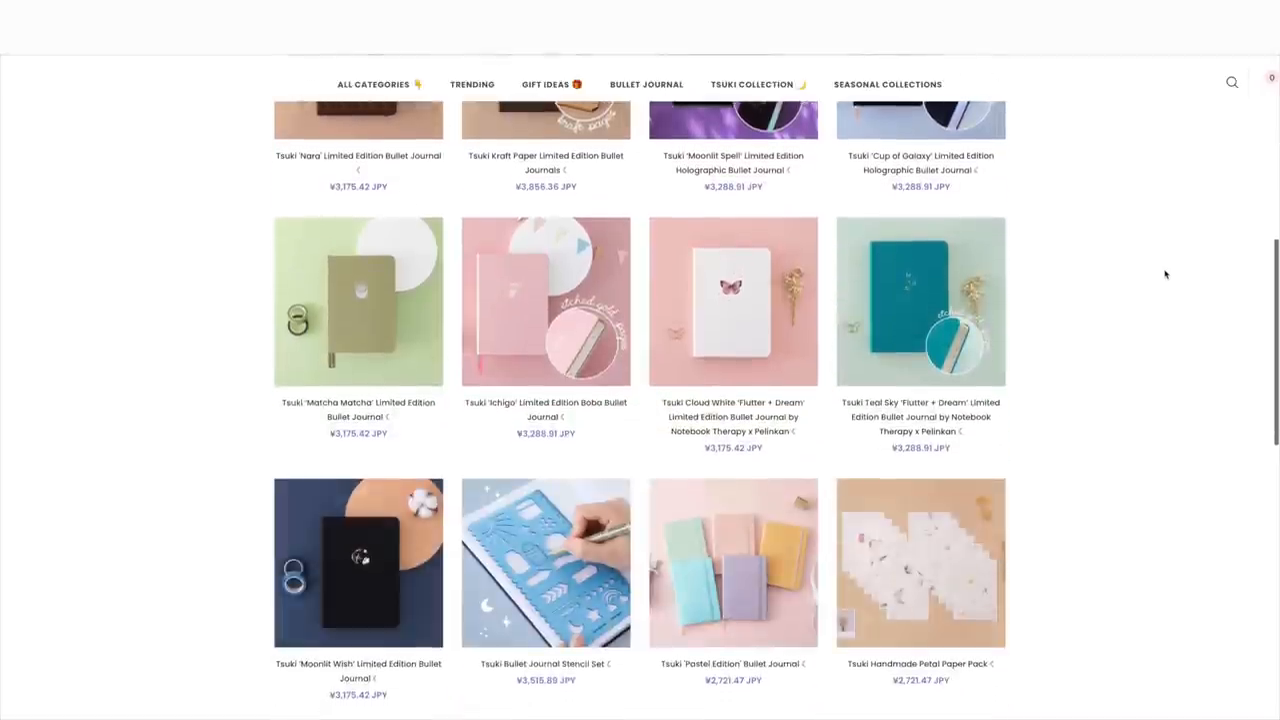
{"action": "scroll", "scroll_direction": "down", "scroll_amount": 3}
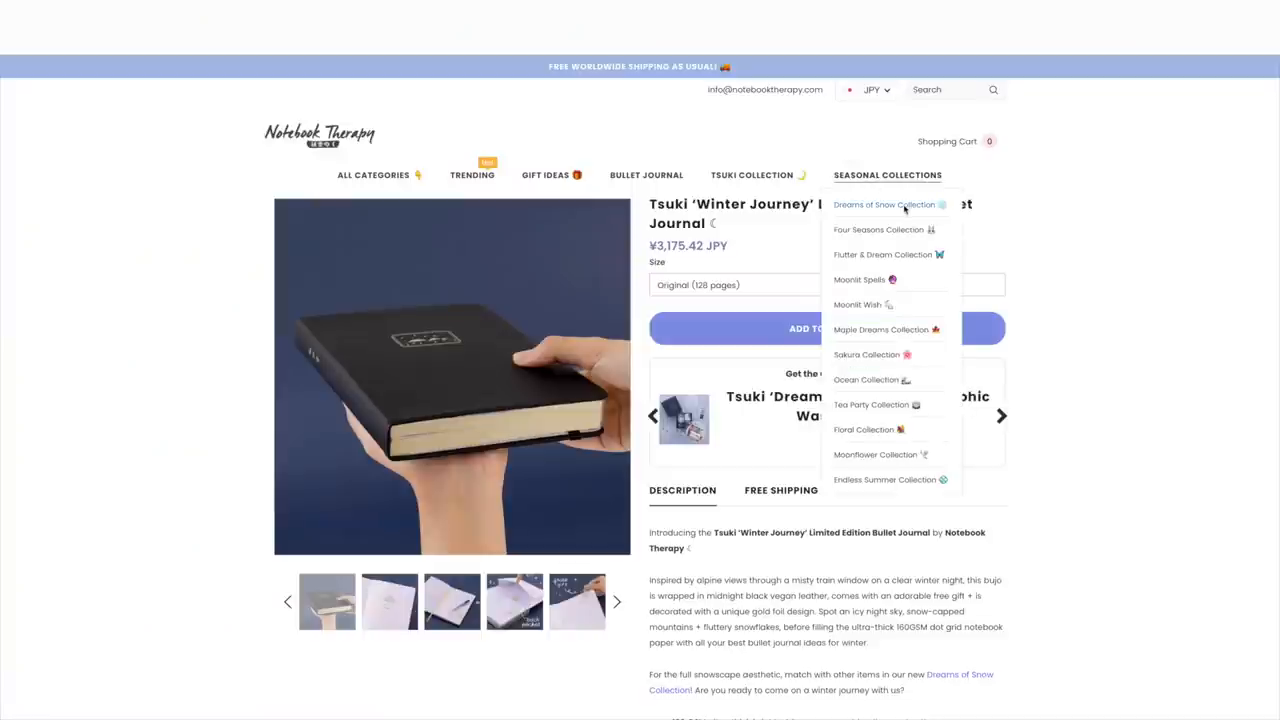
Browse the Dreams of Snow collection down to the Holographic Washi Tape Set.
{"action": "left_click", "coordinate": [884, 204]}
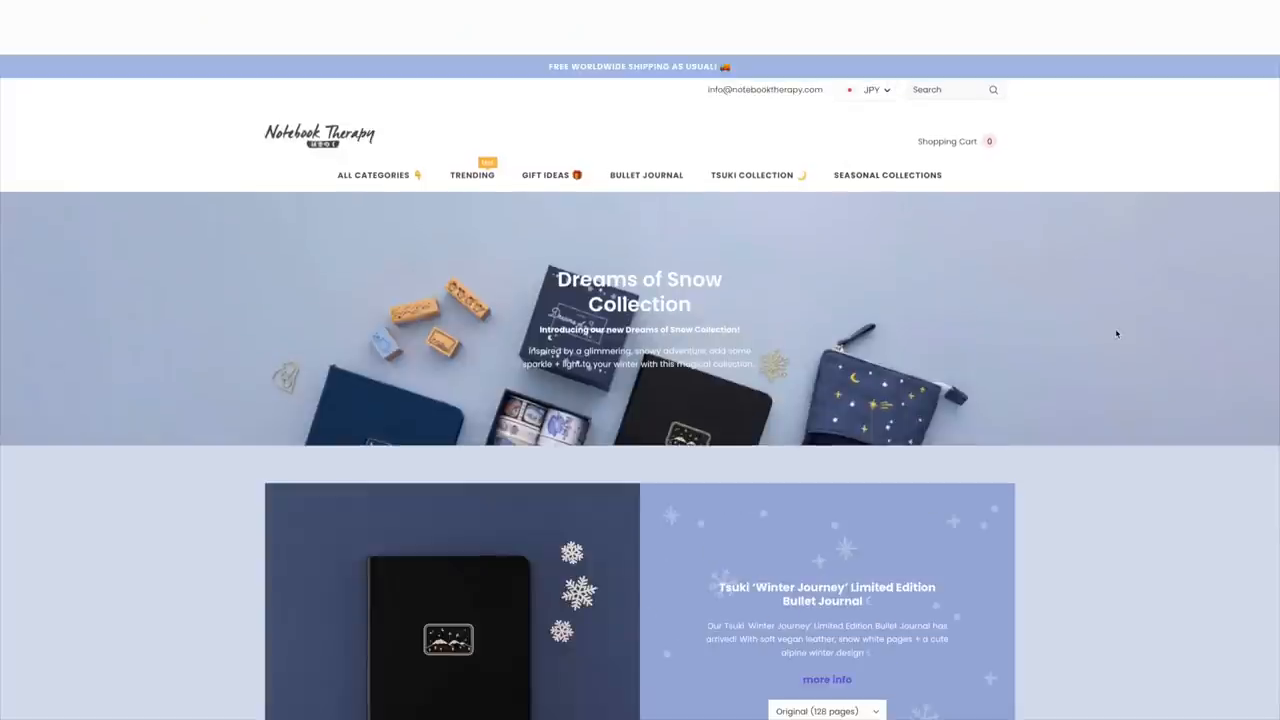
{"action": "scroll", "scroll_direction": "down", "scroll_amount": 3}
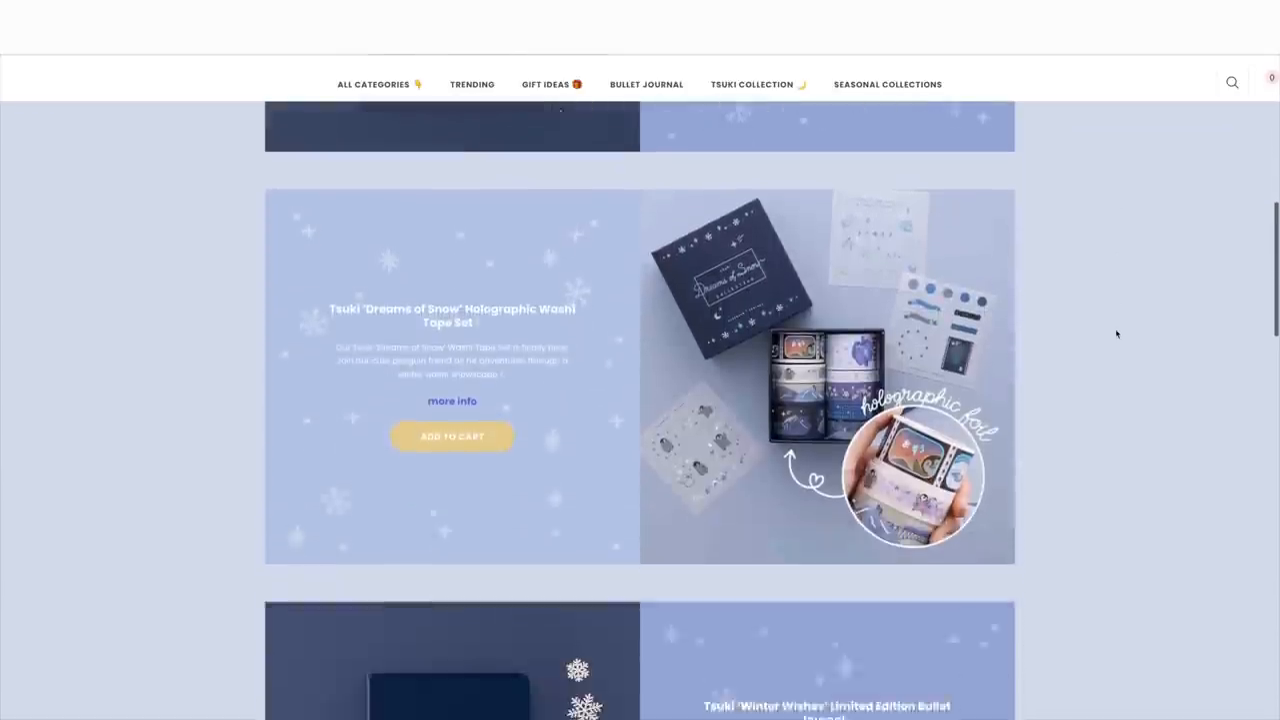
{"action": "scroll", "scroll_direction": "down", "scroll_amount": 3}
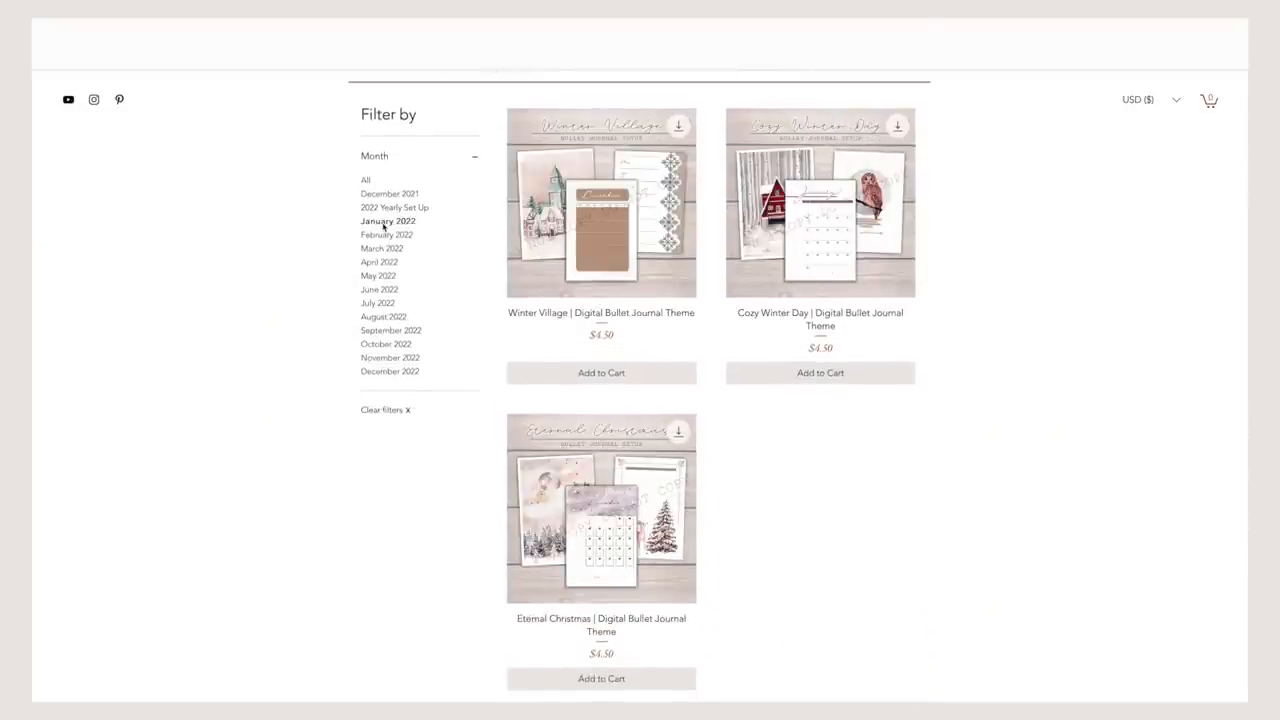
Filter the theme shop by April 2022, then June 2022.
{"action": "left_click", "coordinate": [380, 260]}
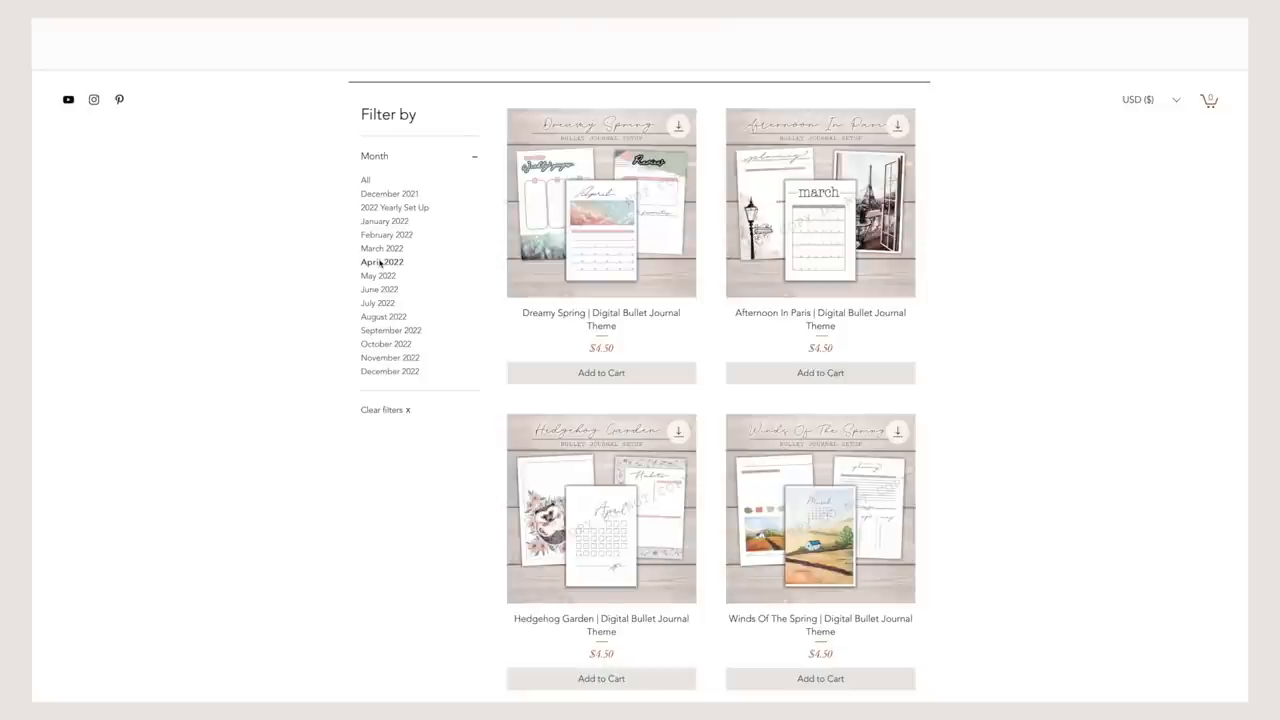
{"action": "left_click", "coordinate": [380, 288]}
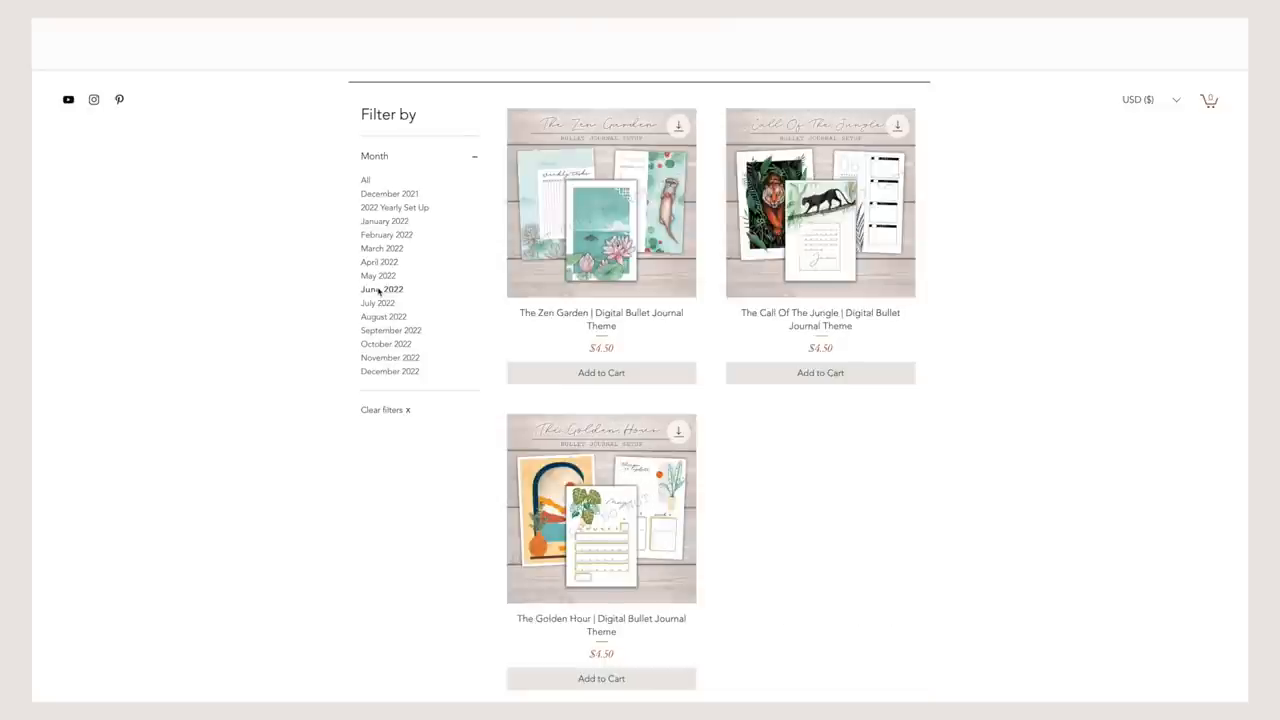